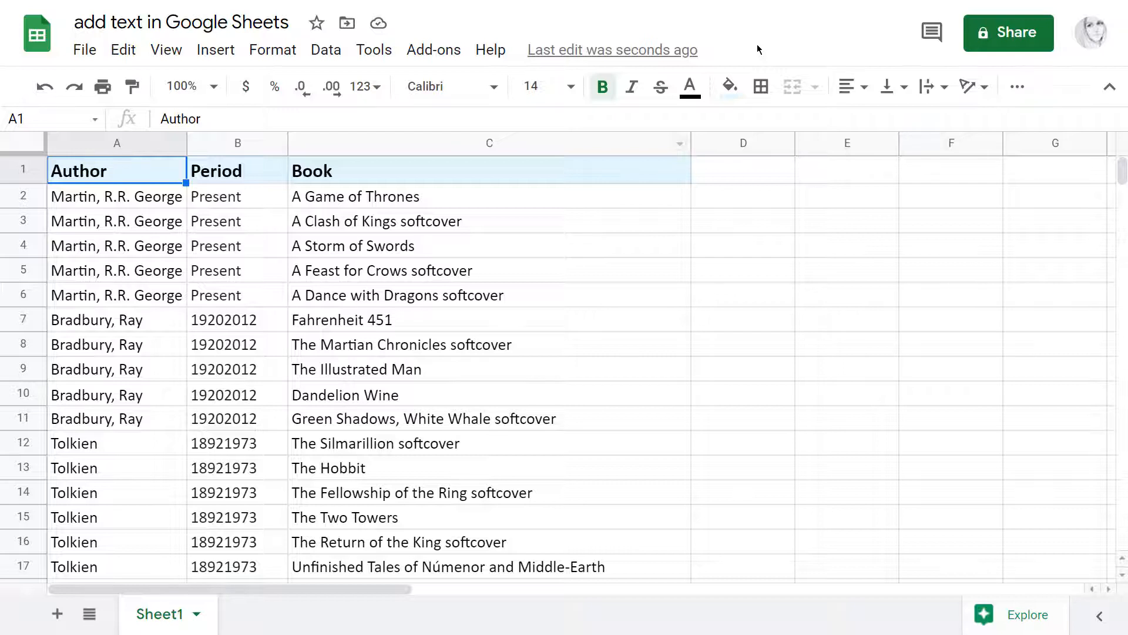
Launch Power Tools and choose its Text group's add-text-by-position tool.
left_click(432, 49)
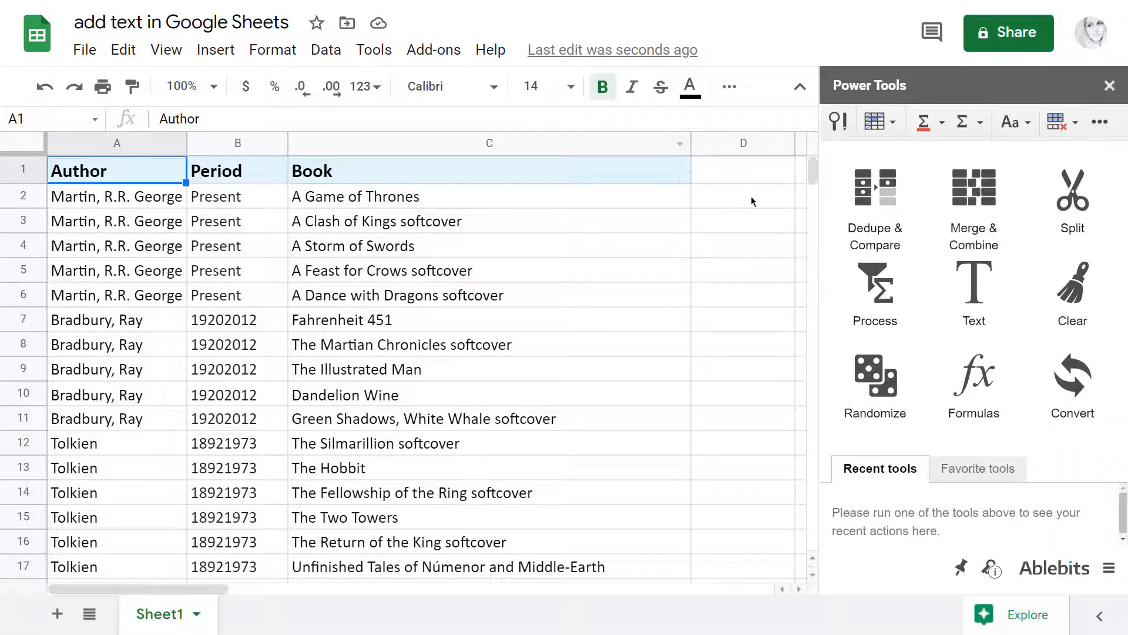
left_click(973, 295)
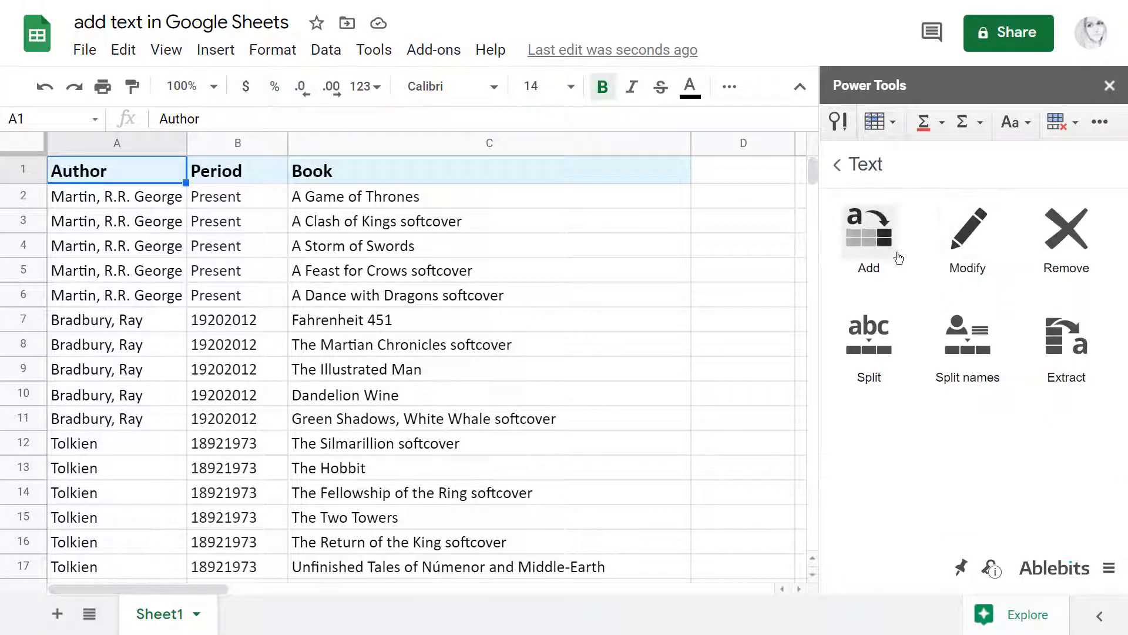
left_click(868, 238)
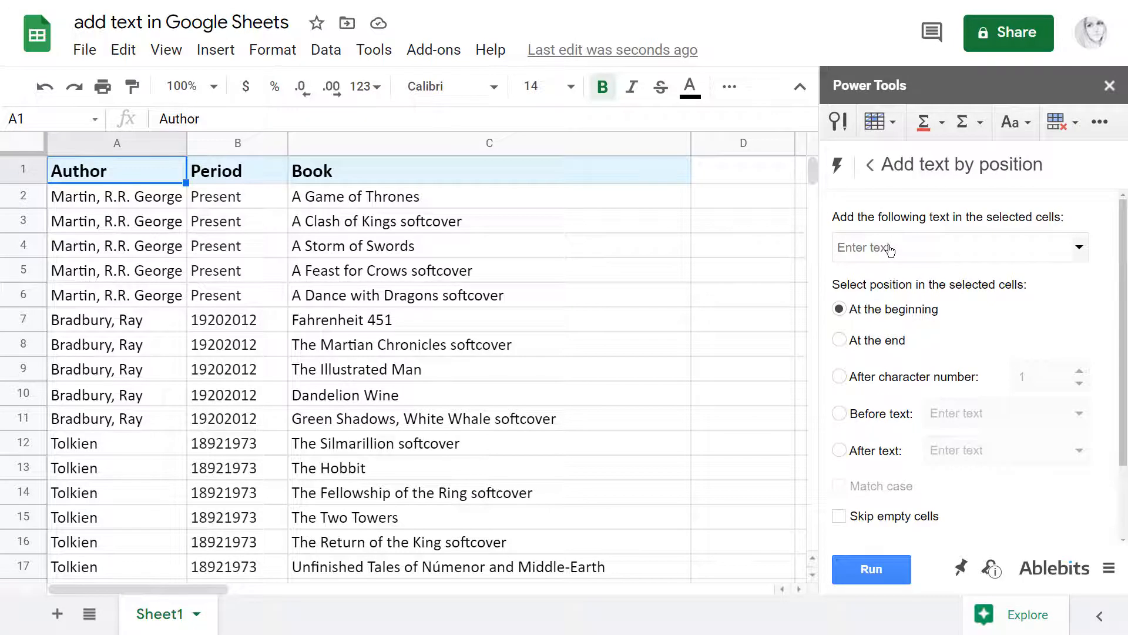
mouse_move(674, 268)
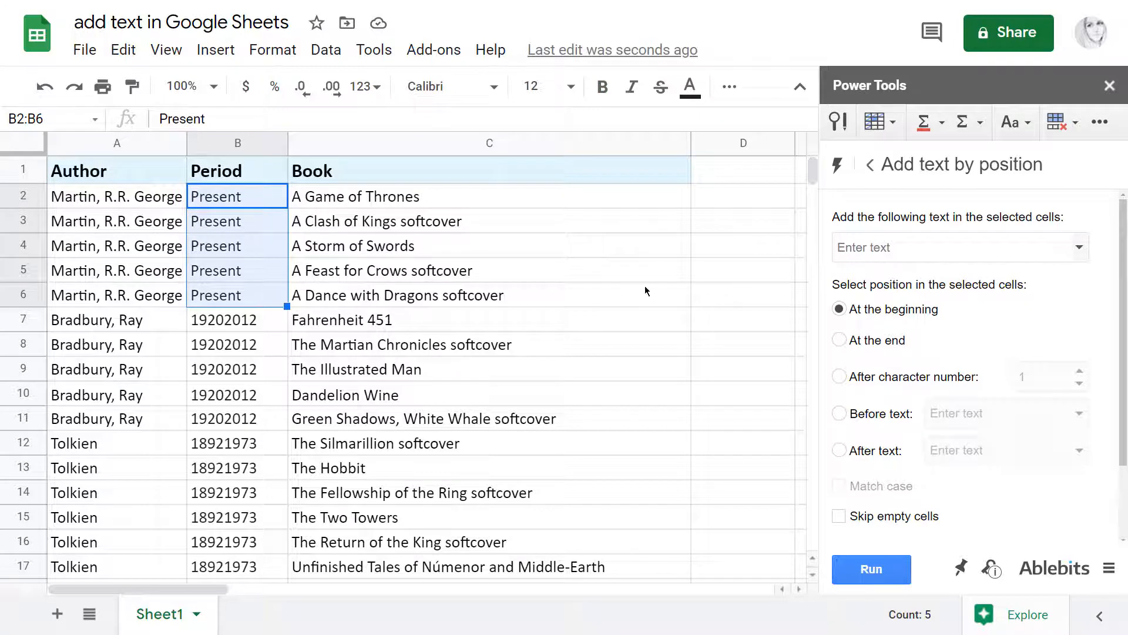
Add 1948 at the beginning of the Martin Period cells, skipping empty cells.
type("1")
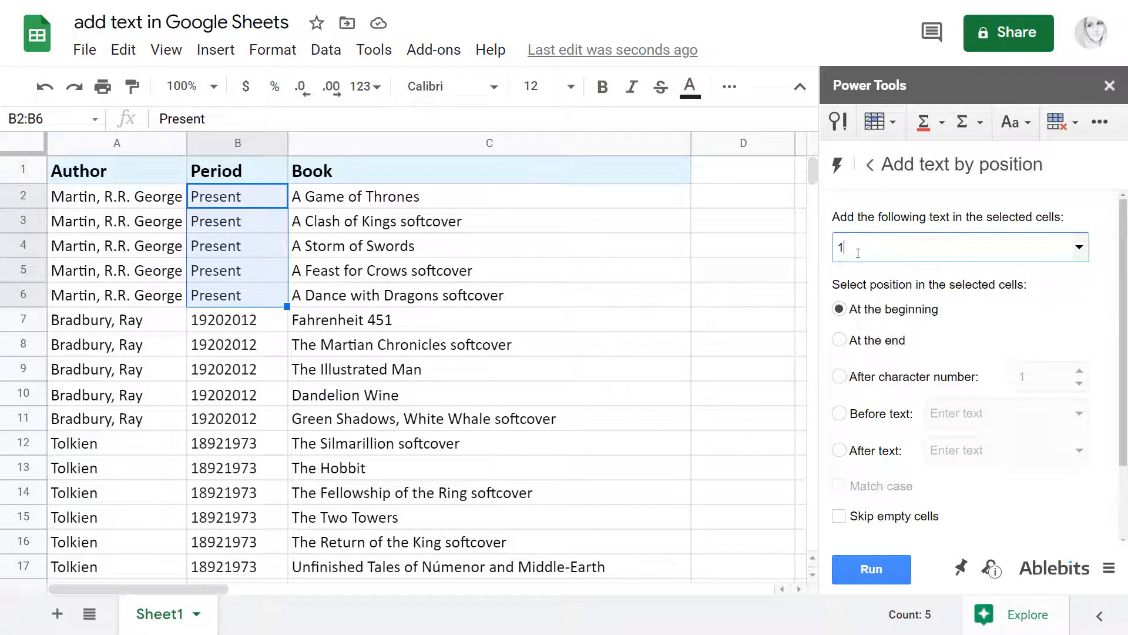
type("948")
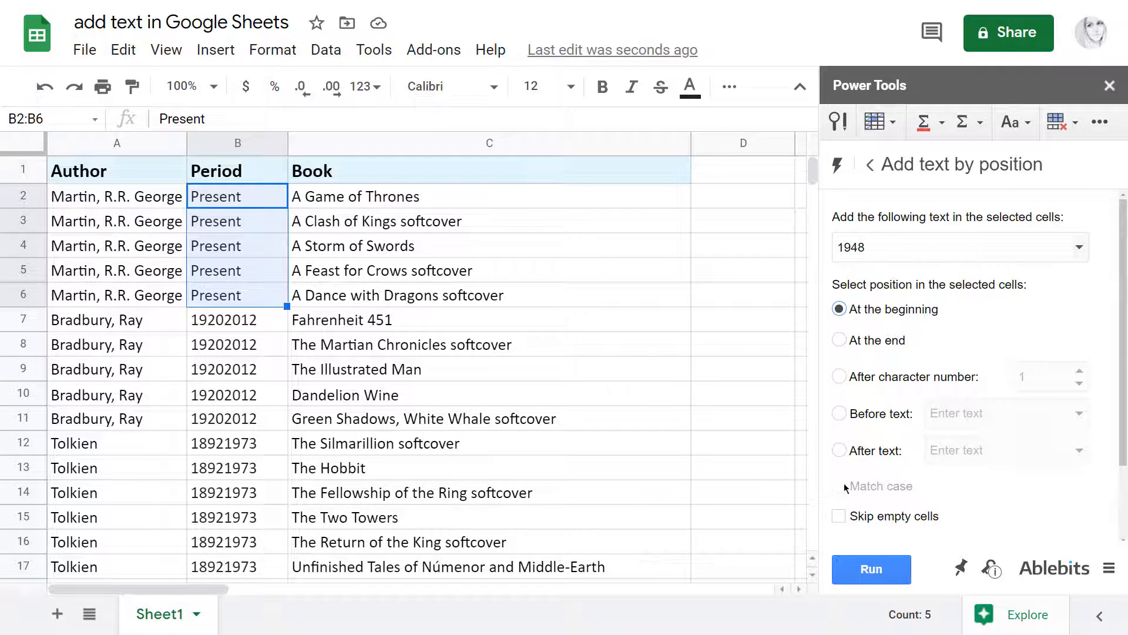
left_click(840, 516)
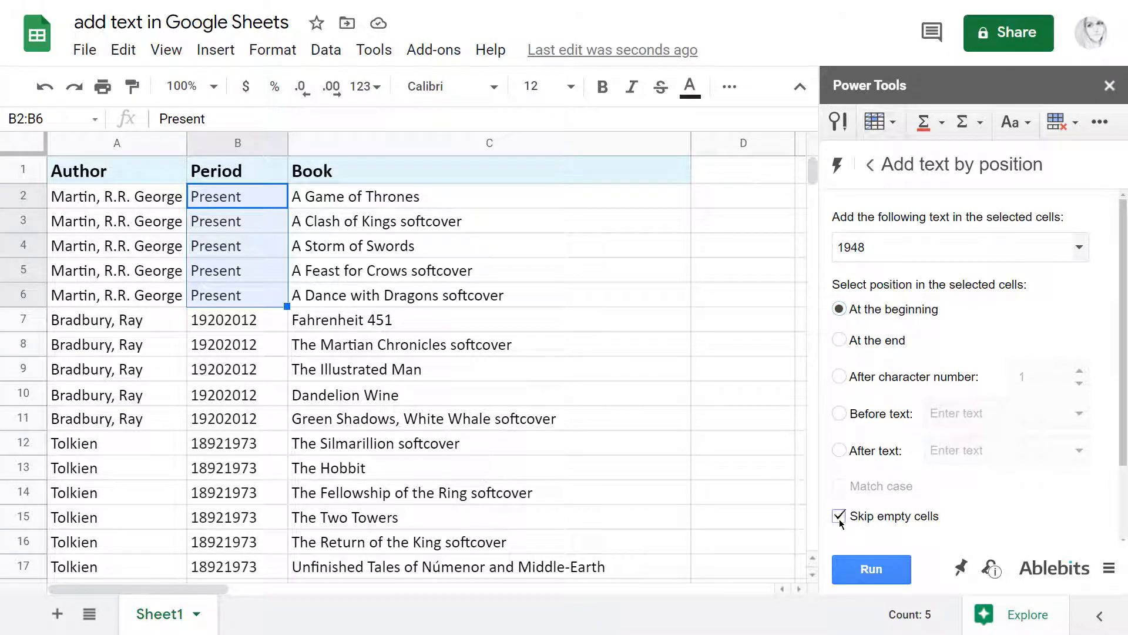
mouse_move(841, 533)
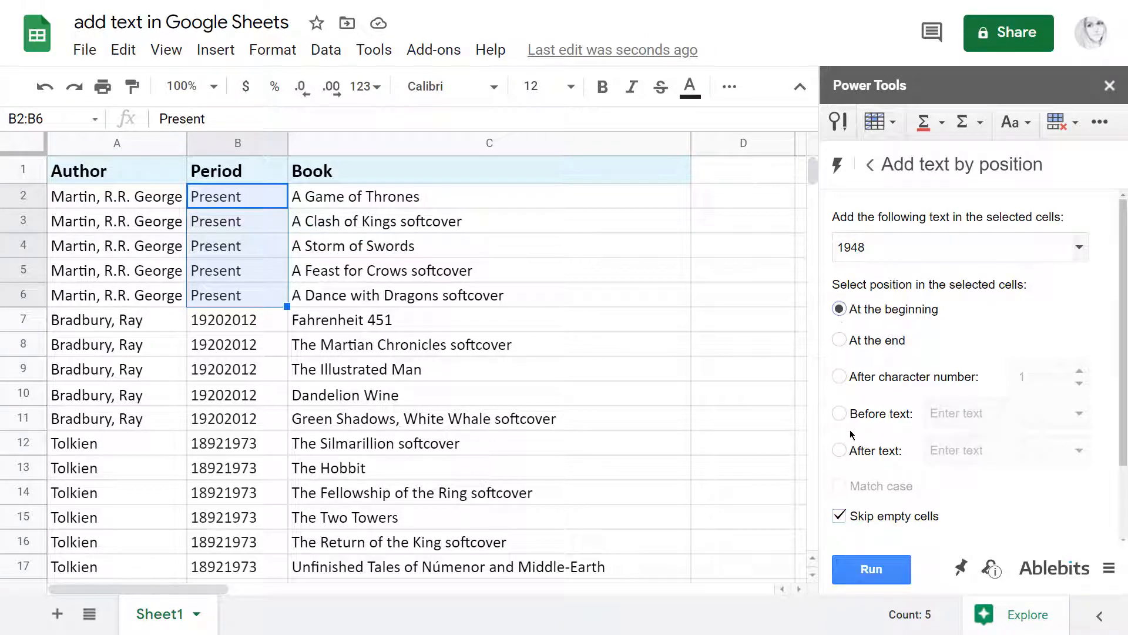
left_click(871, 569)
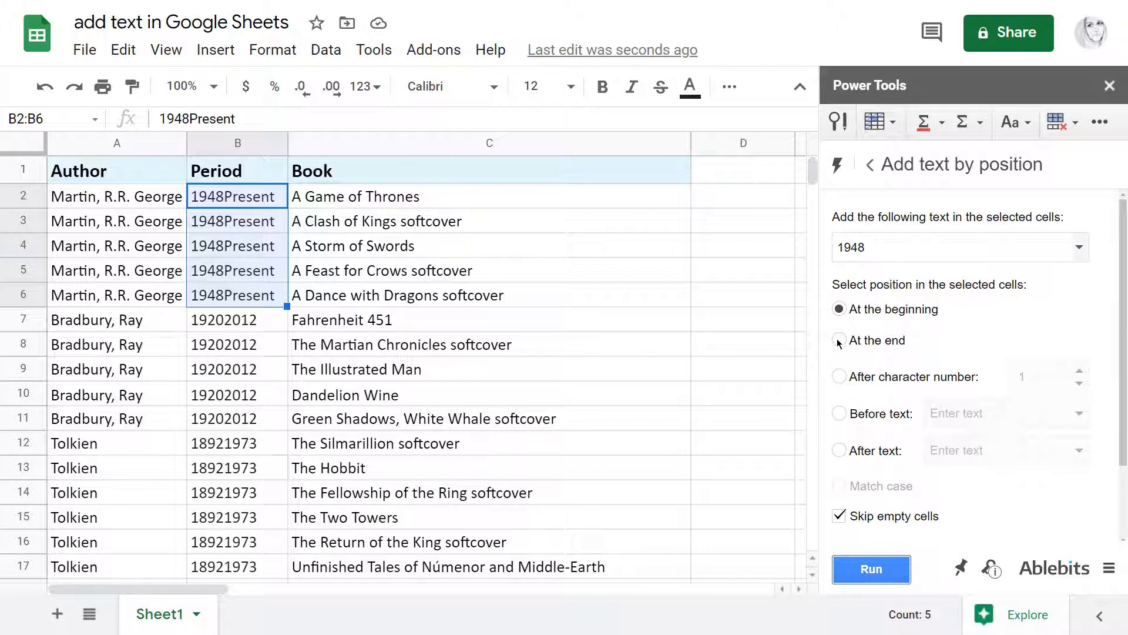
Append ', J. R. R.' to the Tolkien author cells, then select the Period cells.
left_click(839, 340)
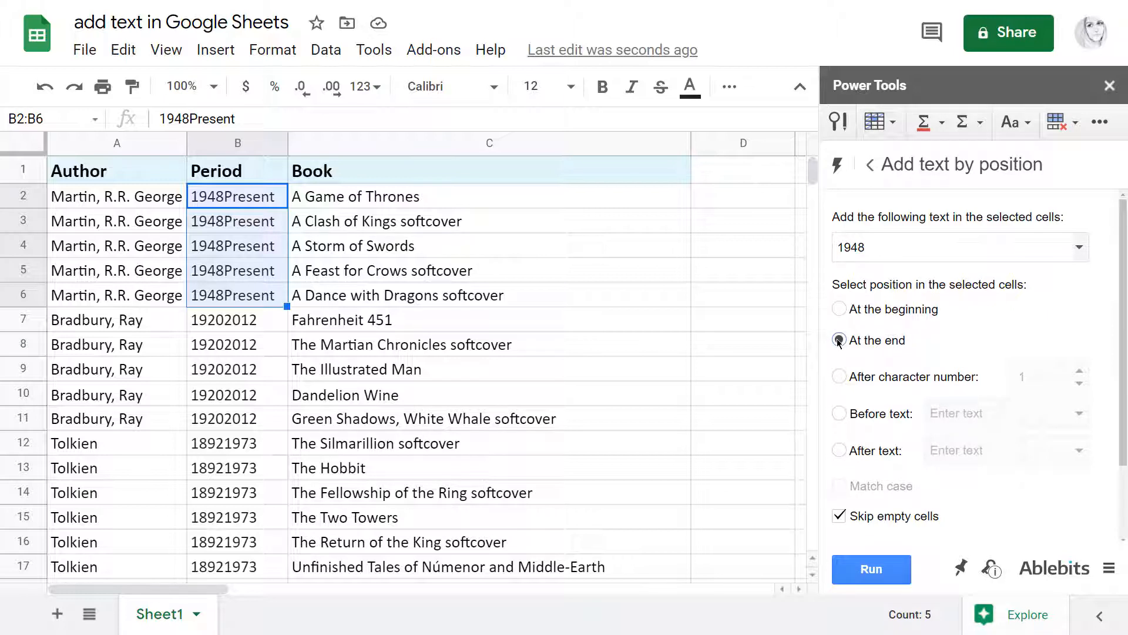
left_click(871, 570)
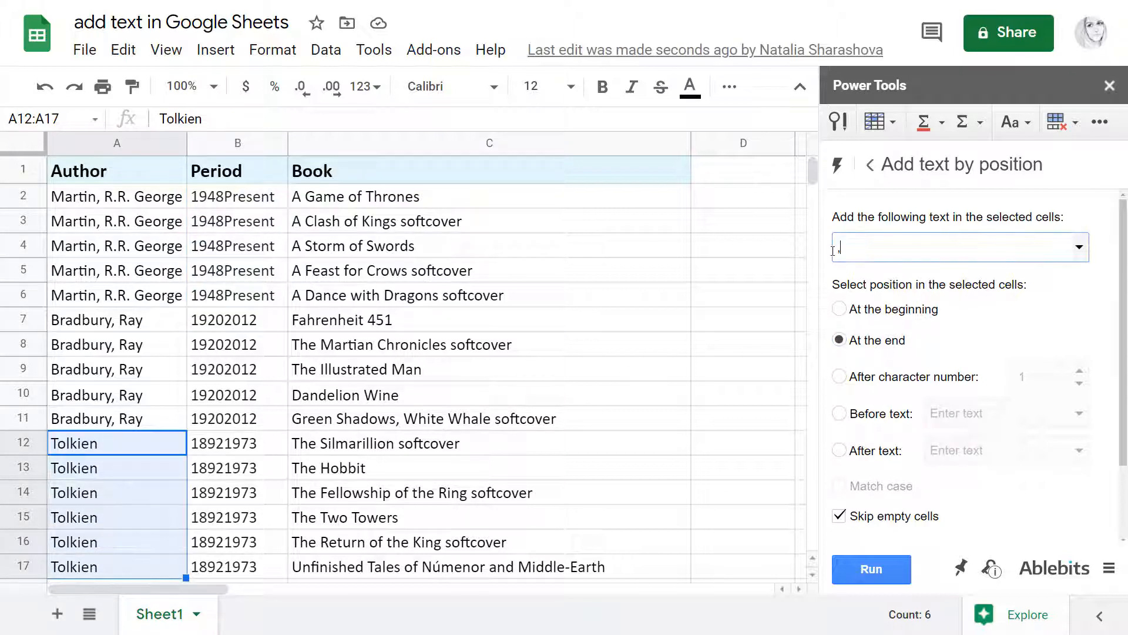
left_click(871, 569)
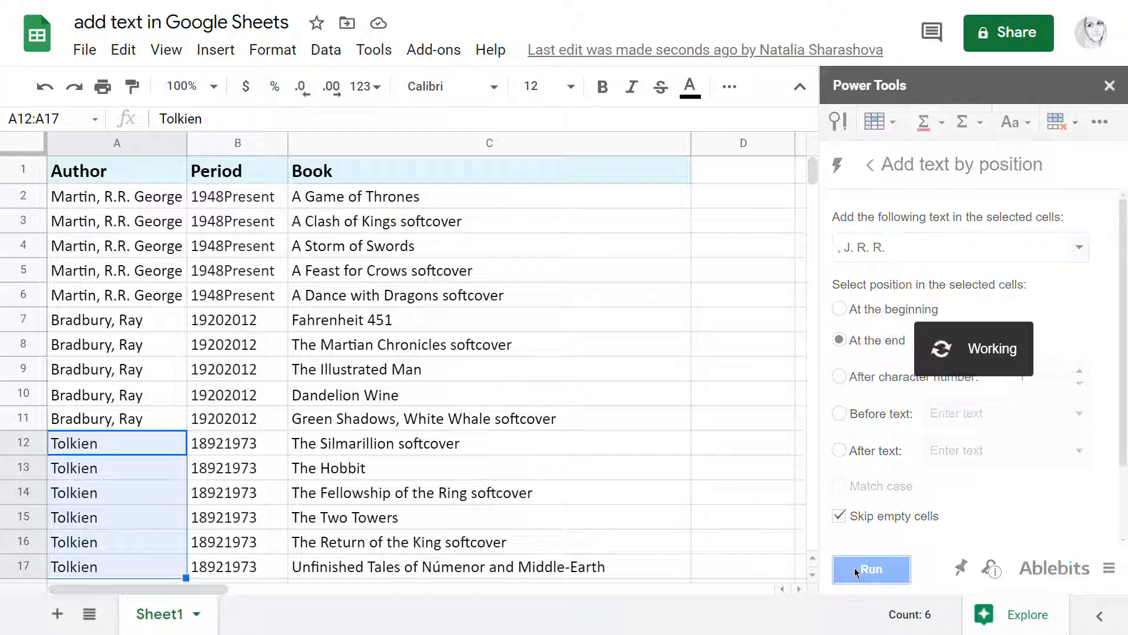
left_click(871, 569)
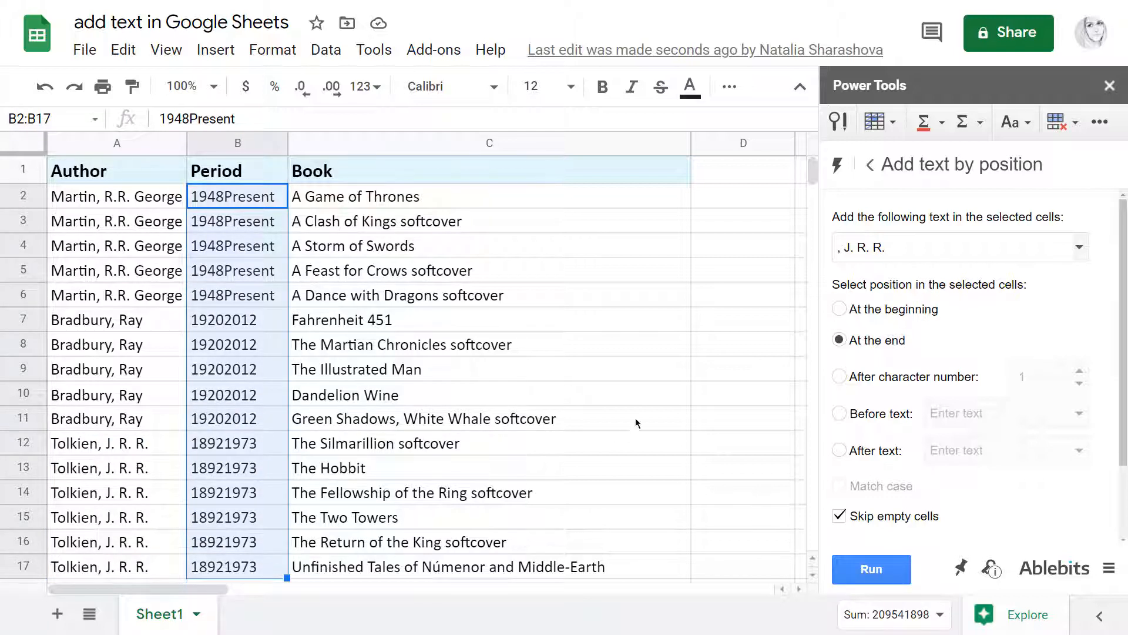
Insert a dash after character number 4 in all Period cells B2:B17.
left_click(957, 247)
type("–")
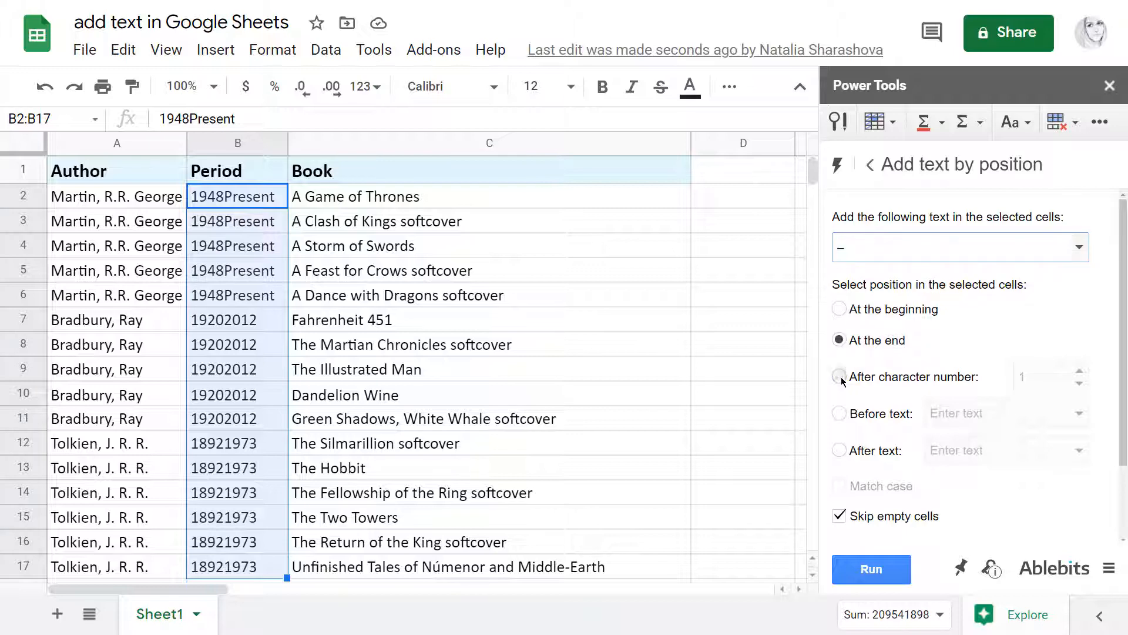
left_click(839, 376)
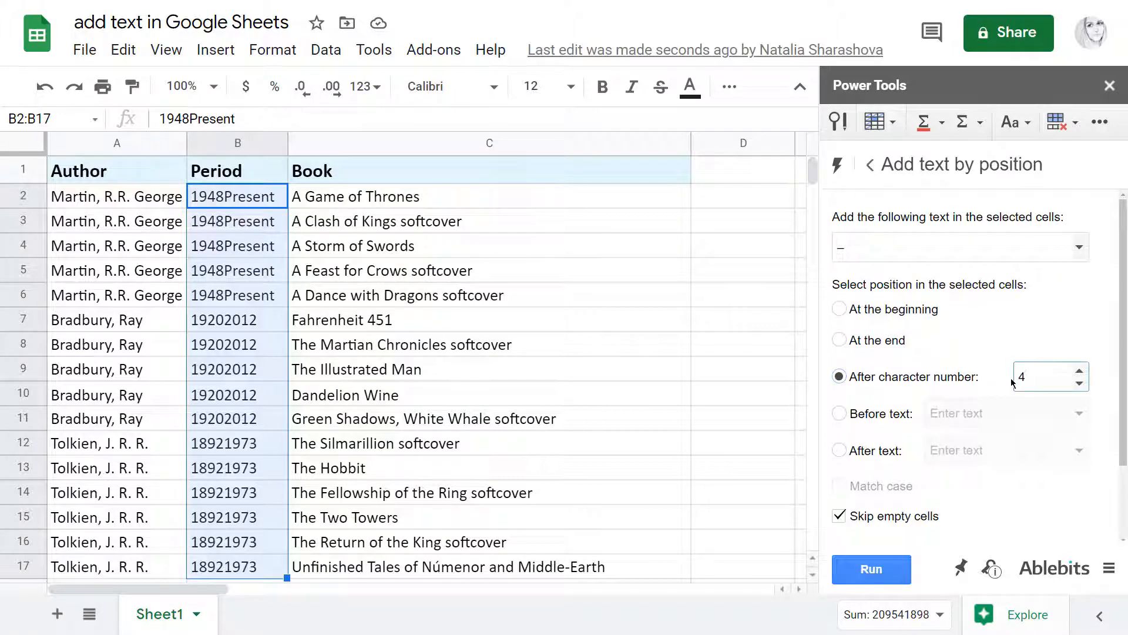
left_click(871, 569)
type("(")
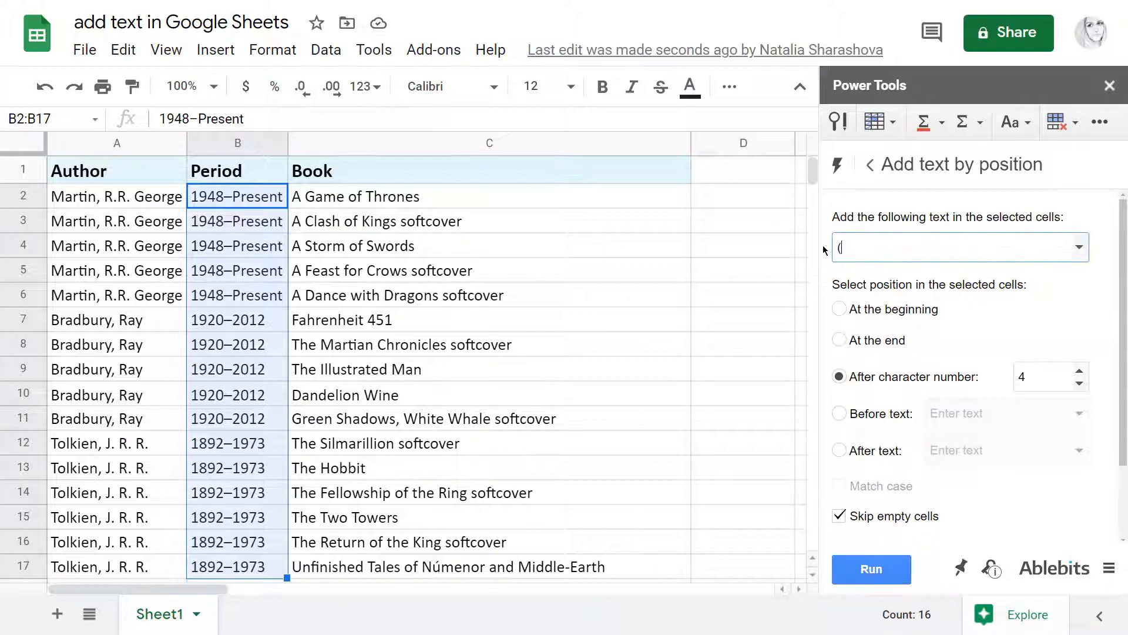
Insert '(' before the word softcover across the book title cells C2:C17.
left_click(489, 196)
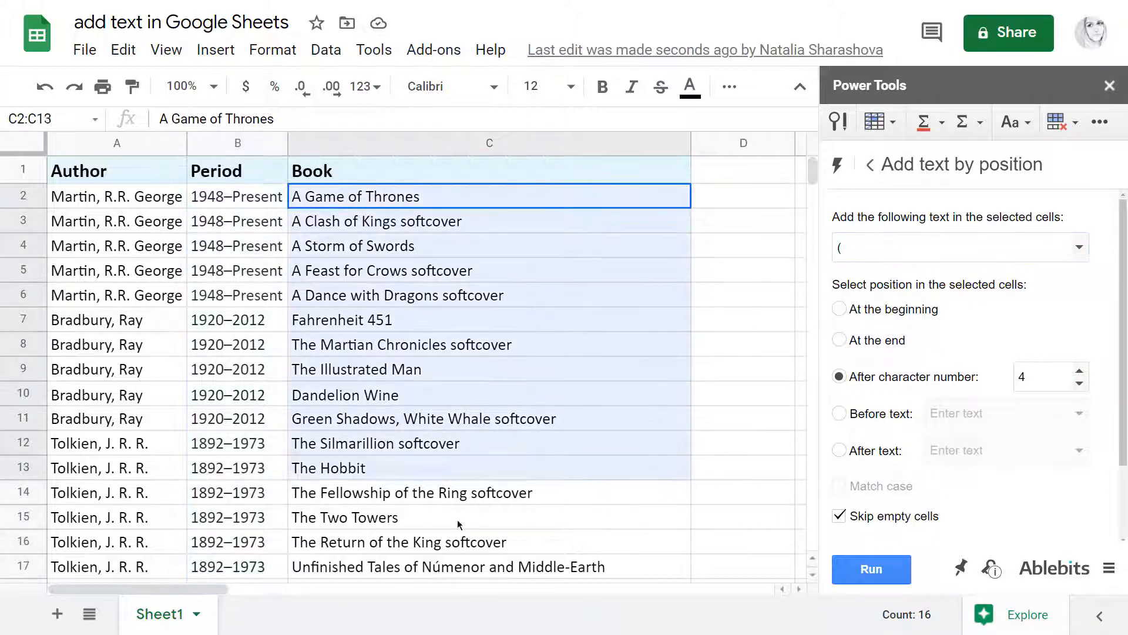
left_click(839, 413)
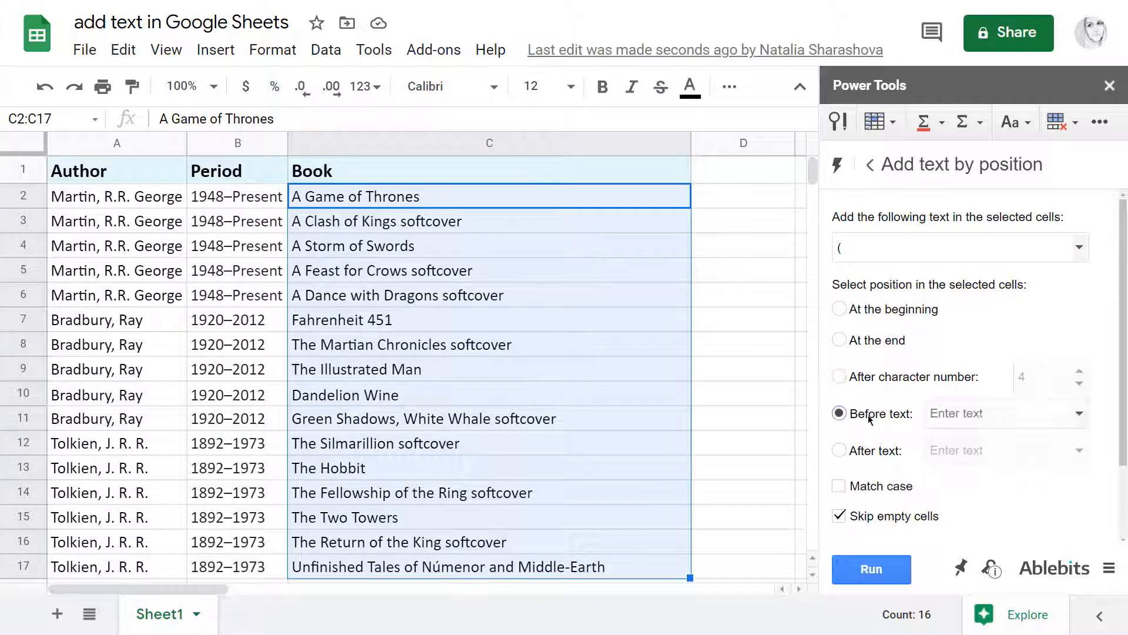
type("soft")
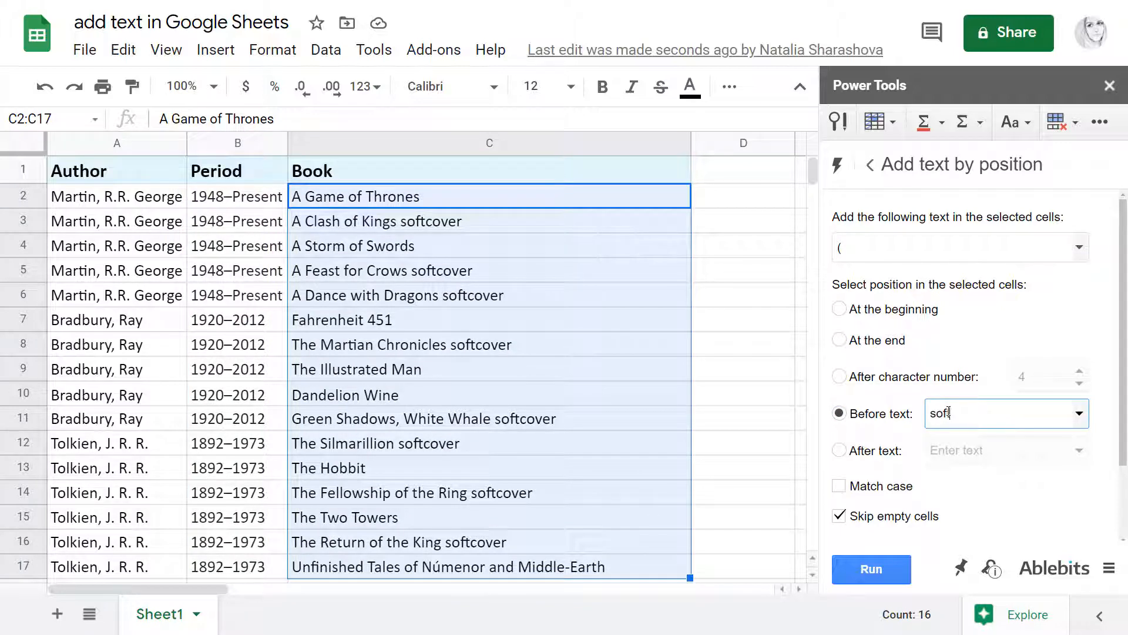
type("cover")
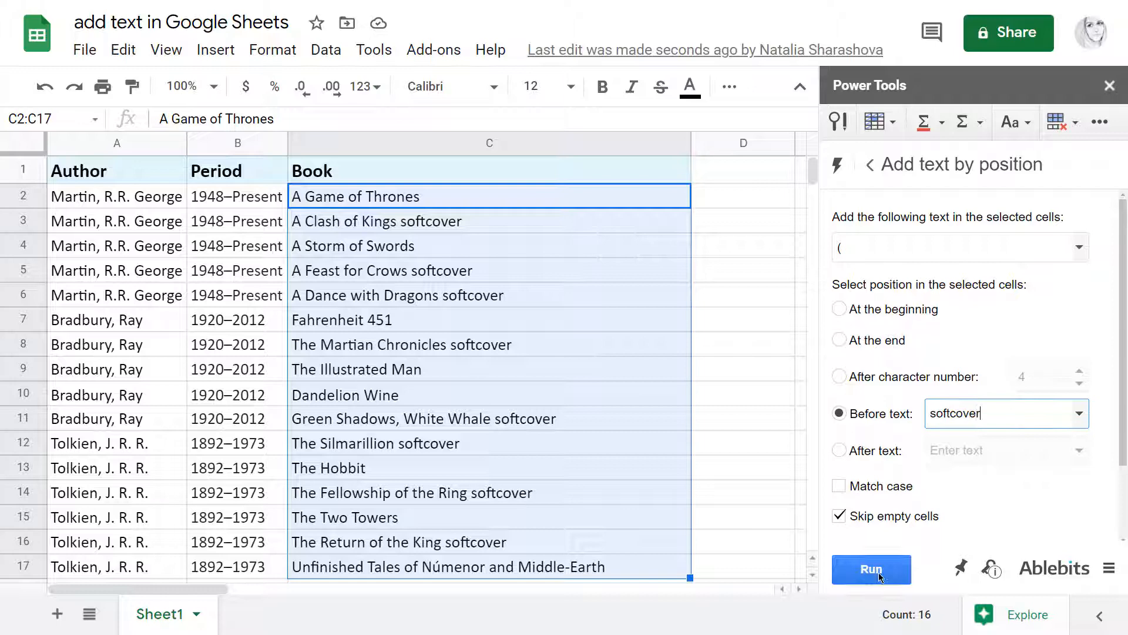
left_click(871, 569)
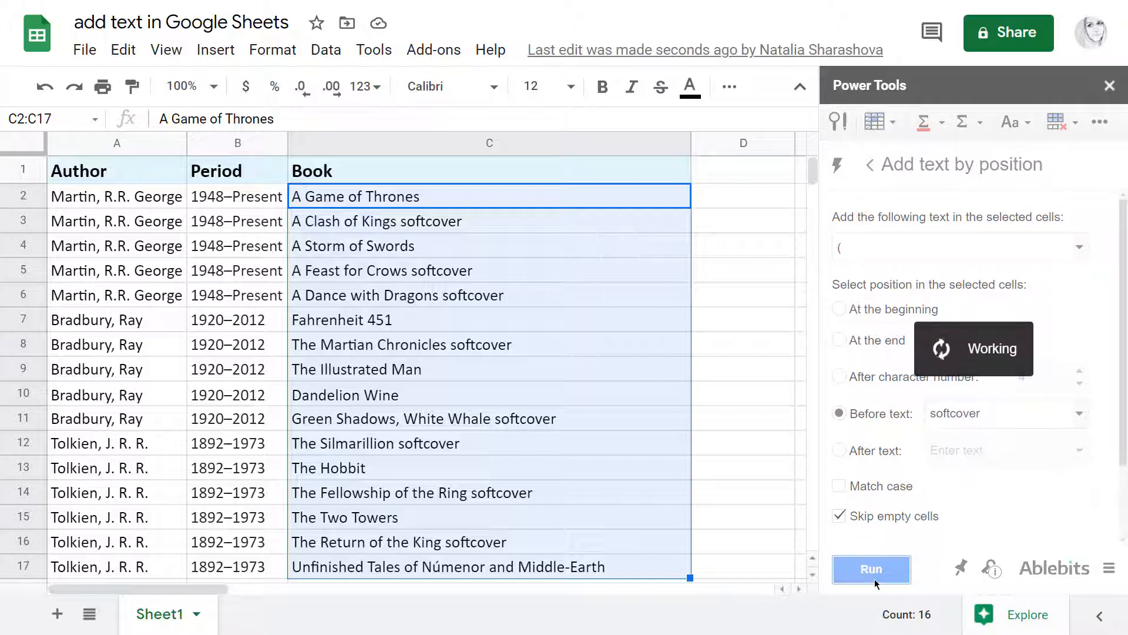
left_click(871, 569)
type(")")
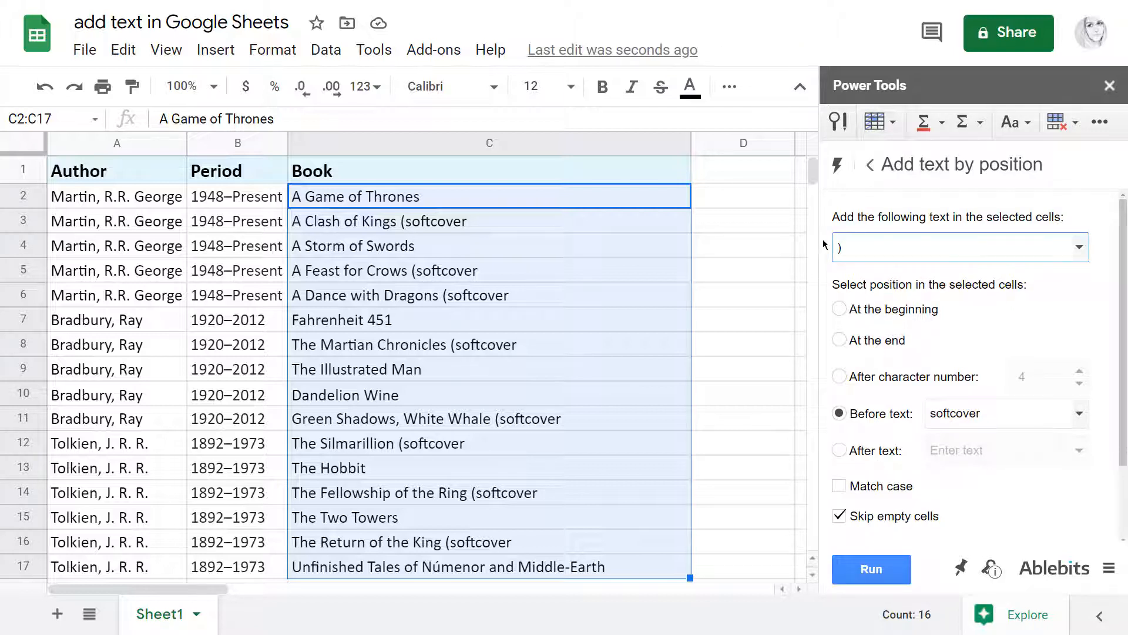
Switch to After text and enter softcover as the anchor word.
left_click(839, 450)
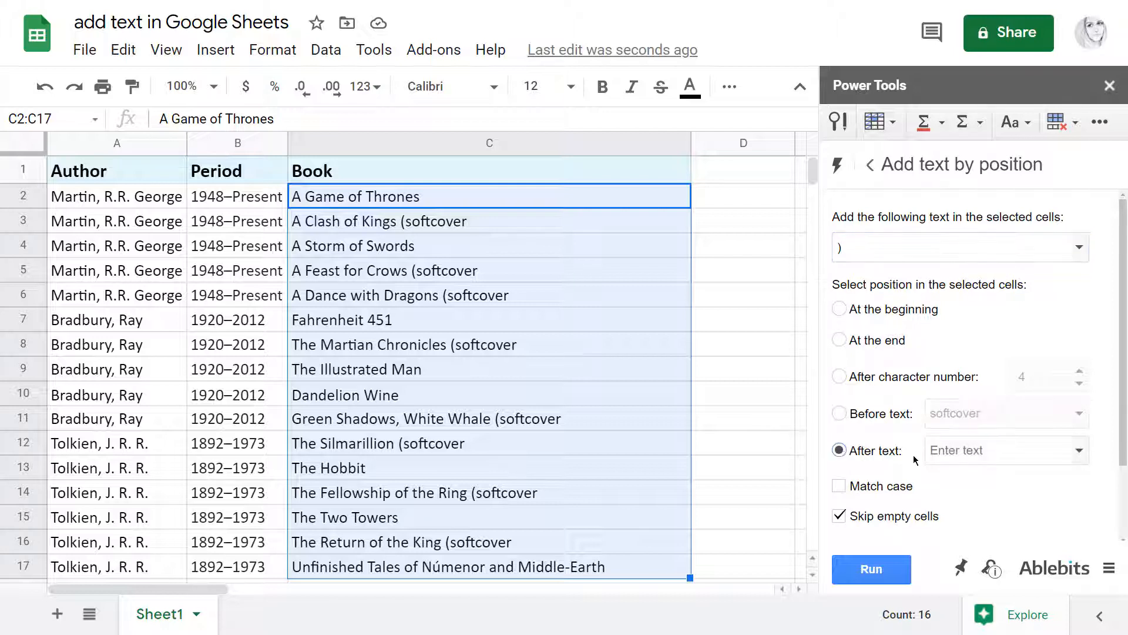
type("softcover")
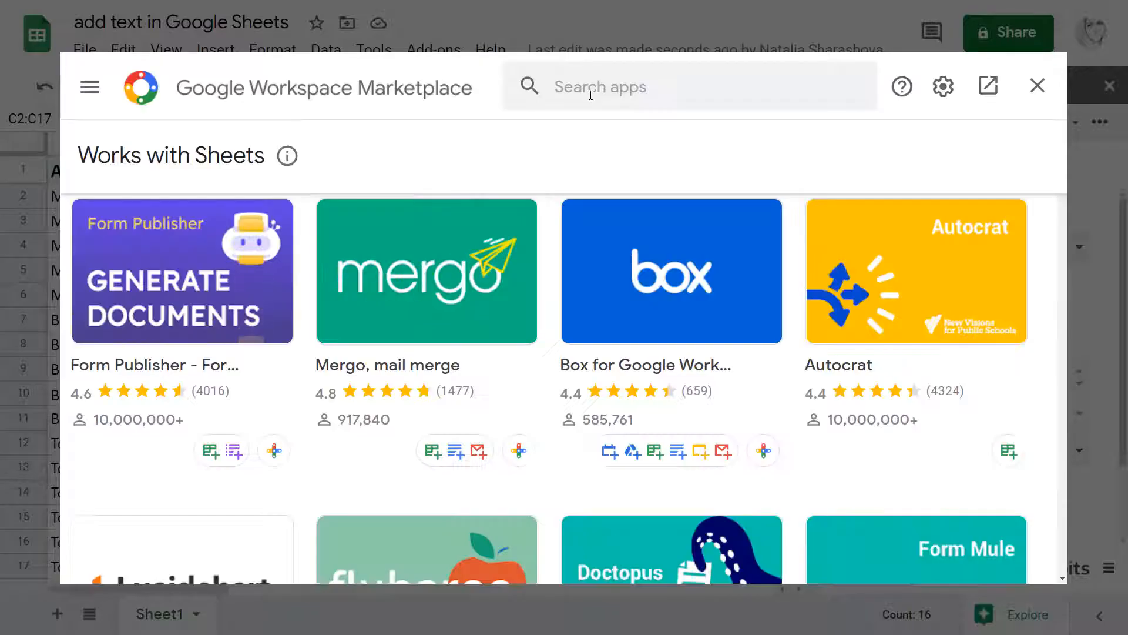
Search the Marketplace for 'power tools' to find the installed add-on.
type("power tools")
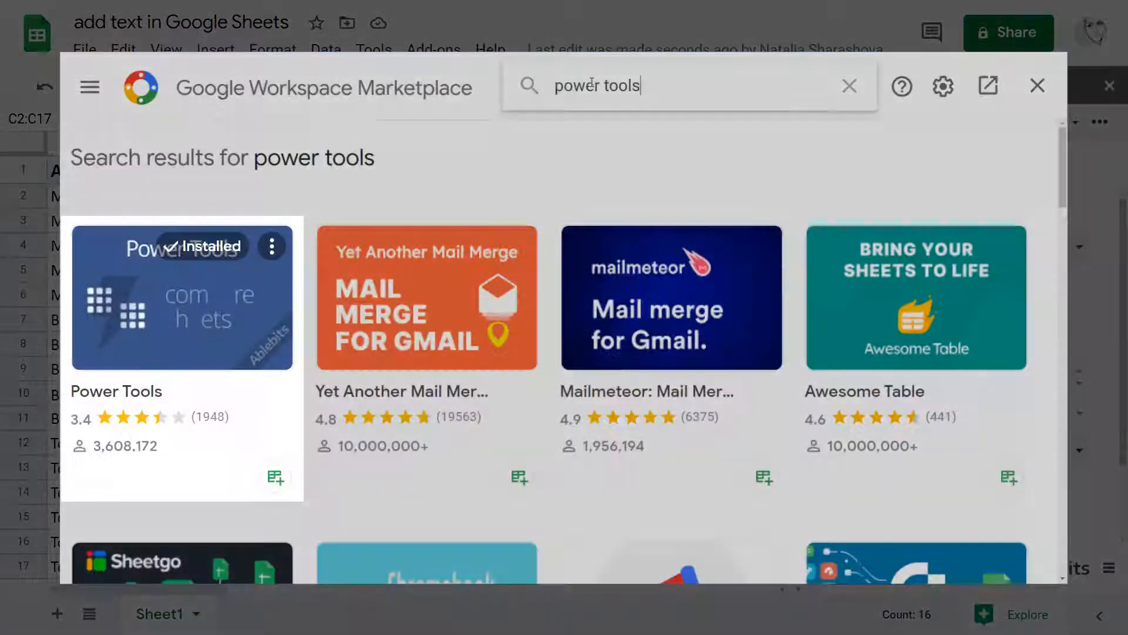